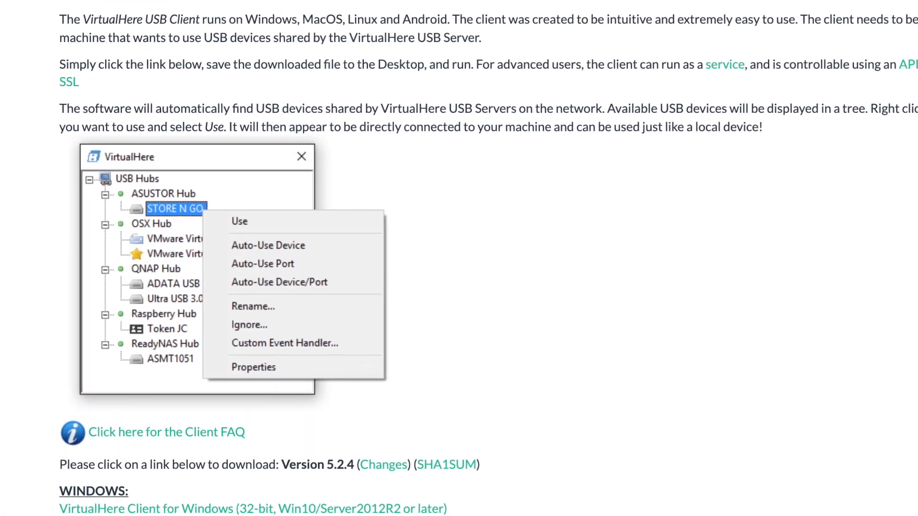
pyautogui.scroll(-3)
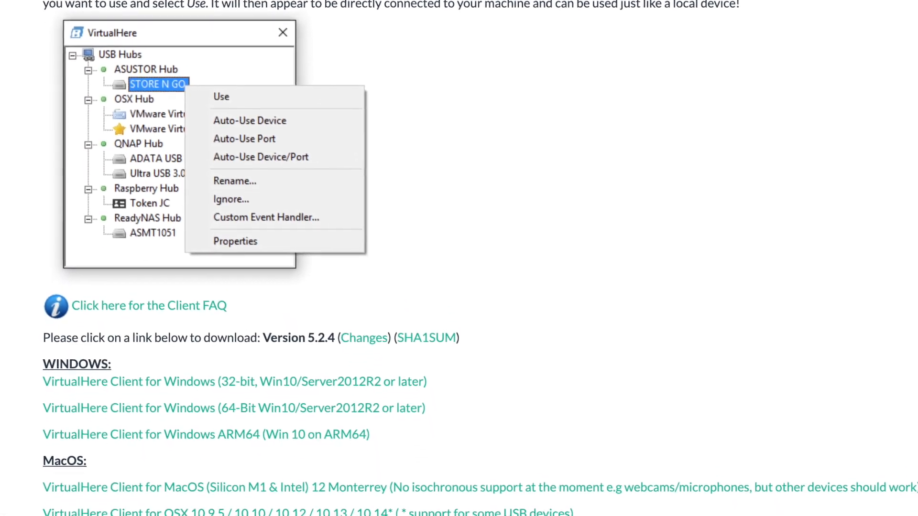
pyautogui.scroll(-3)
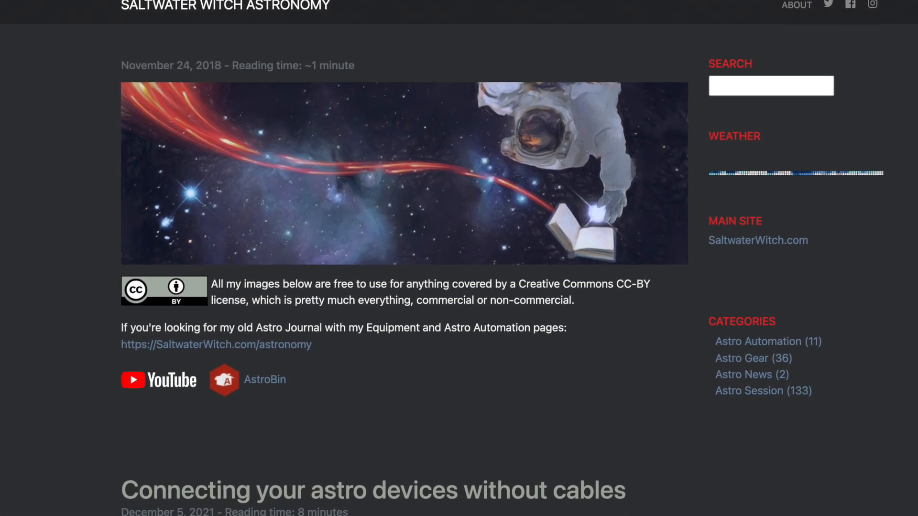
pyautogui.scroll(-3)
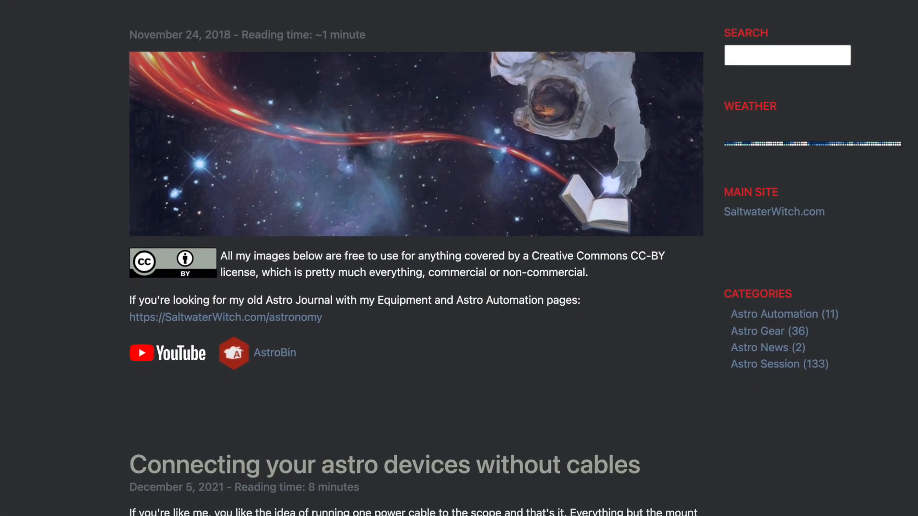
pyautogui.scroll(-3)
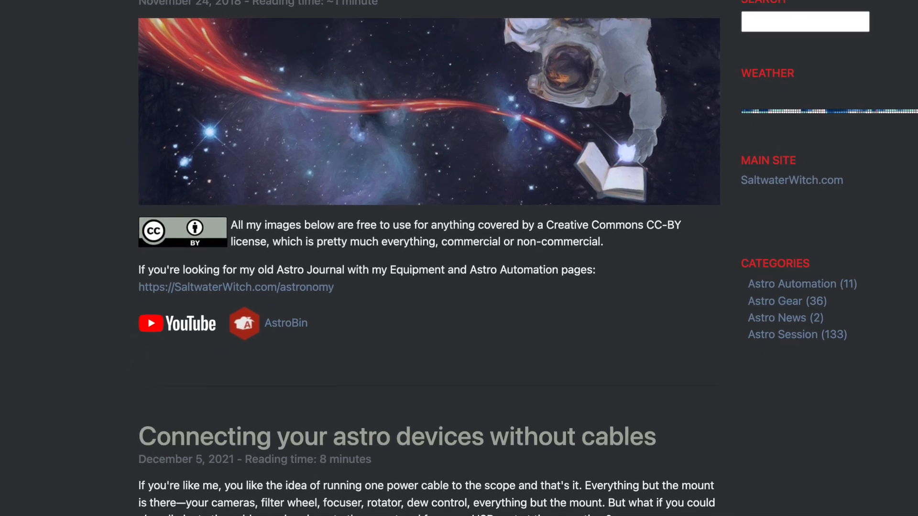
pyautogui.scroll(-3)
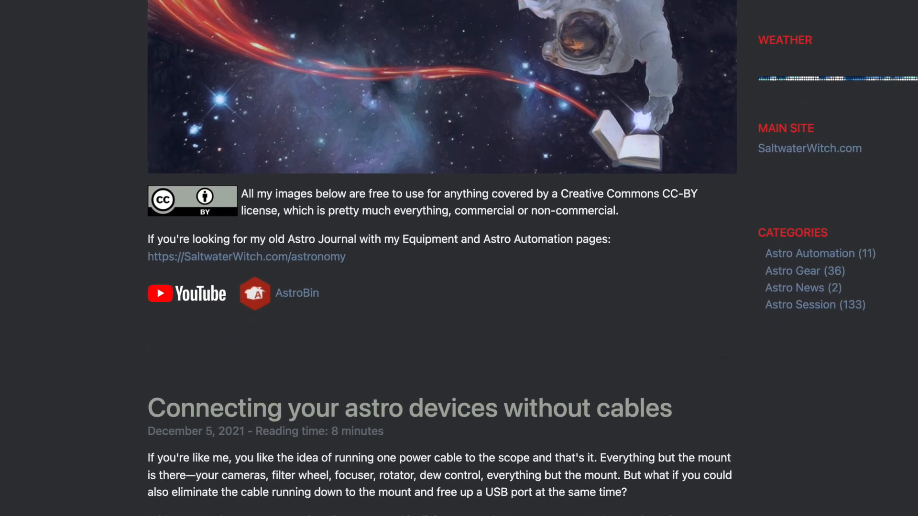
pyautogui.scroll(-3)
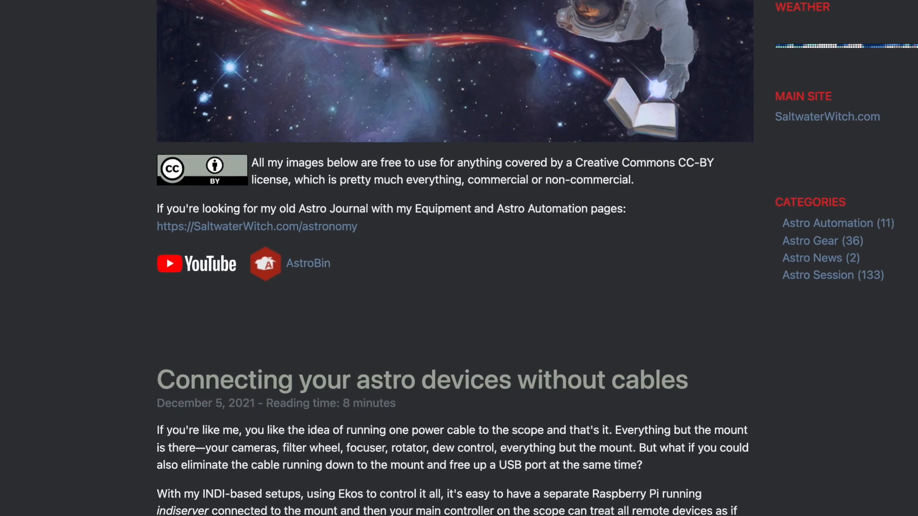